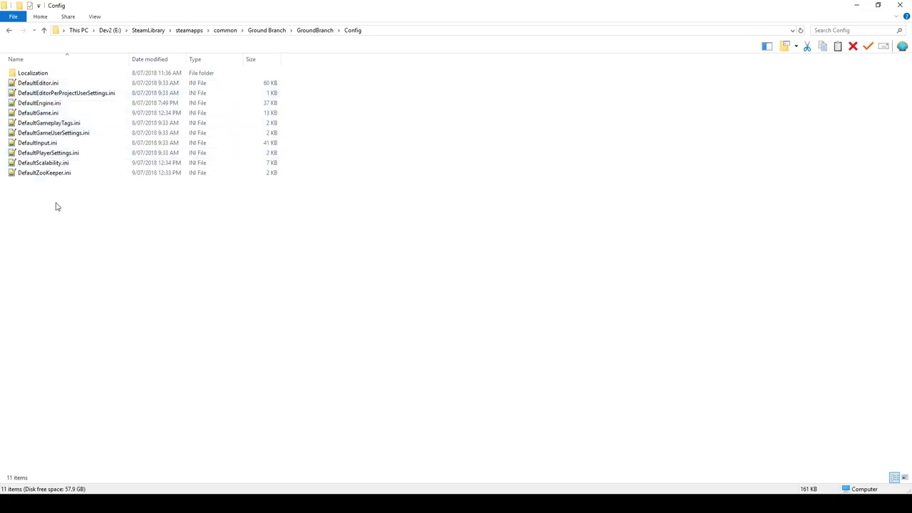
# Browse up from Config to the Ground Branch install folder and select DedicatedServer.bat
pyautogui.click(44, 172)
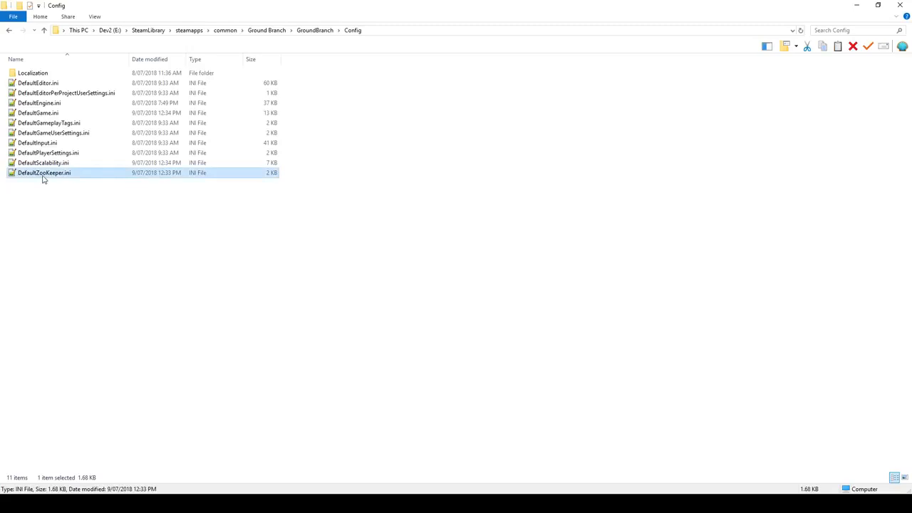
pyautogui.moveTo(44, 173)
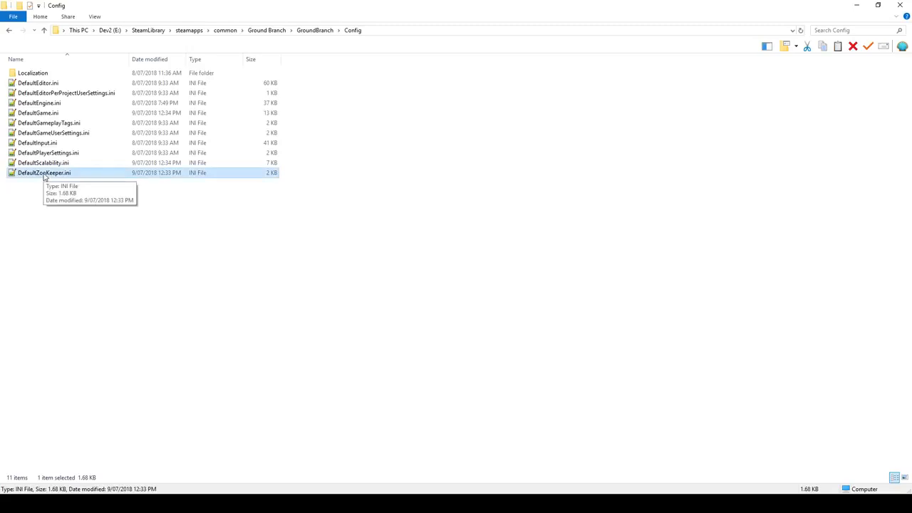
pyautogui.moveTo(319, 38)
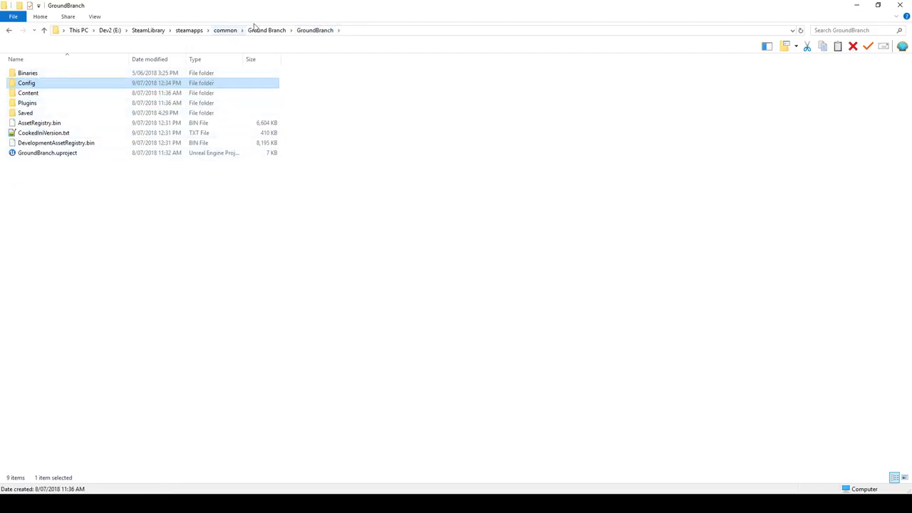
pyautogui.click(267, 30)
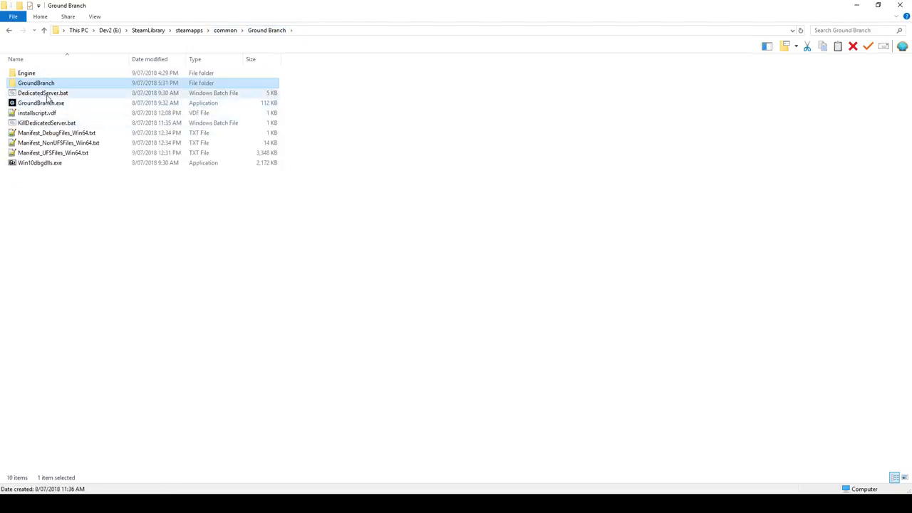
pyautogui.click(42, 93)
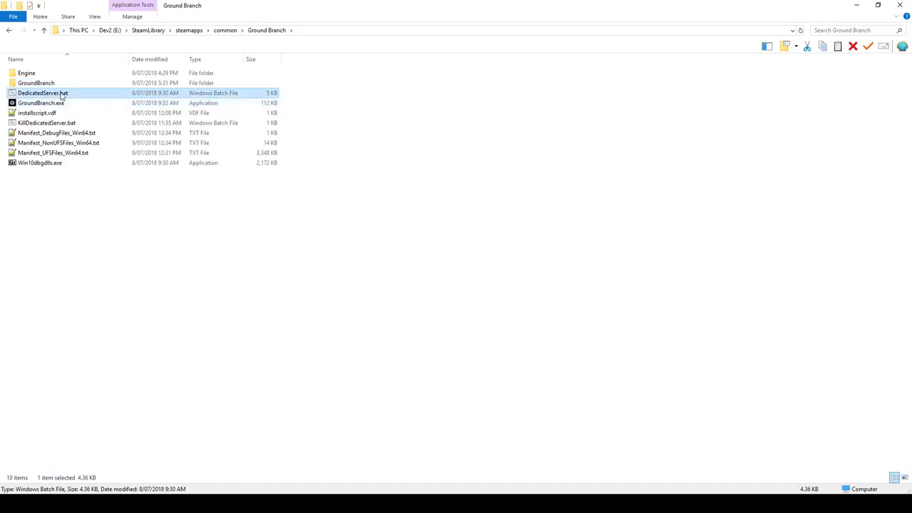
pyautogui.moveTo(43, 93)
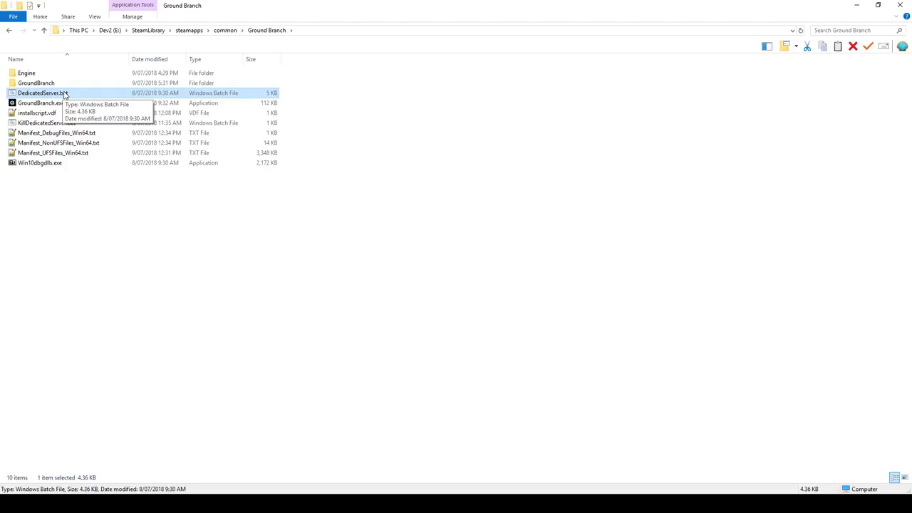
# Start the dedicated server from DedicatedServer.bat, loading PowerStation on port 7777
pyautogui.doubleClick(43, 93)
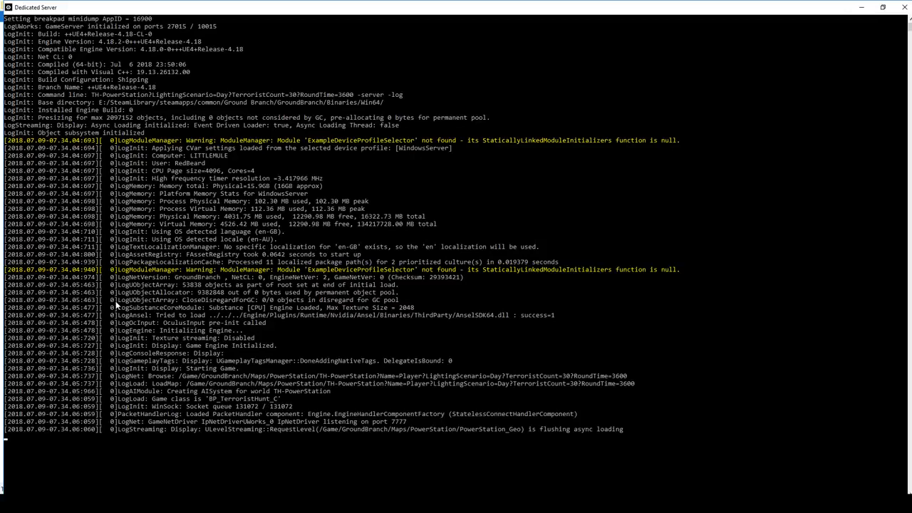
pyautogui.moveTo(110, 325)
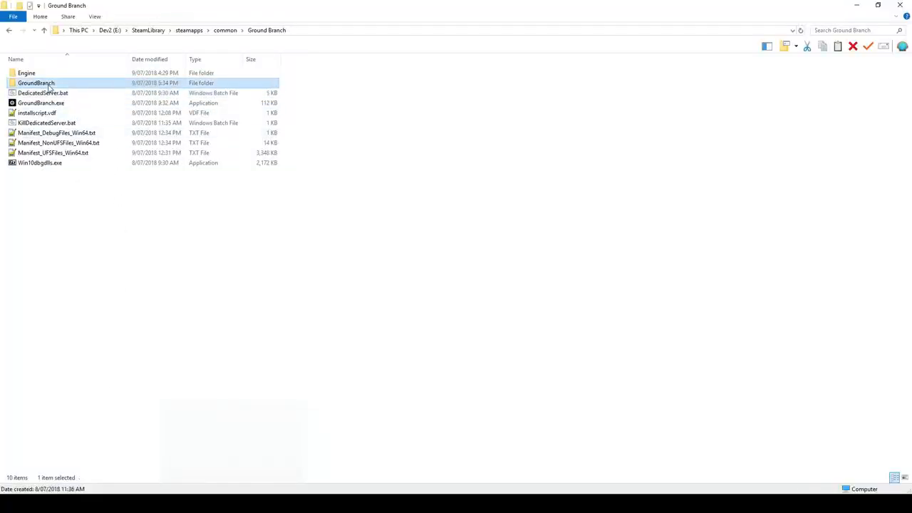
# Go into GroundBranch/ServerConfig and view the Server.ini settings file
pyautogui.doubleClick(34, 83)
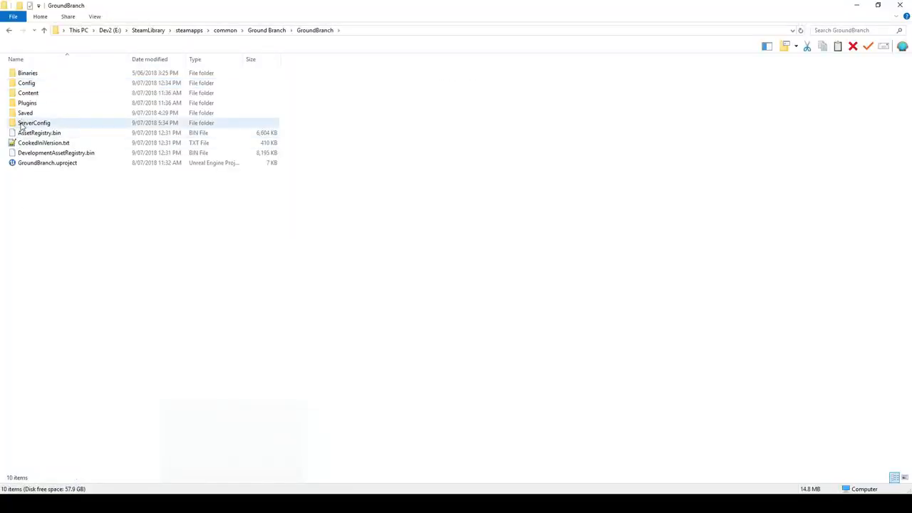
pyautogui.doubleClick(34, 123)
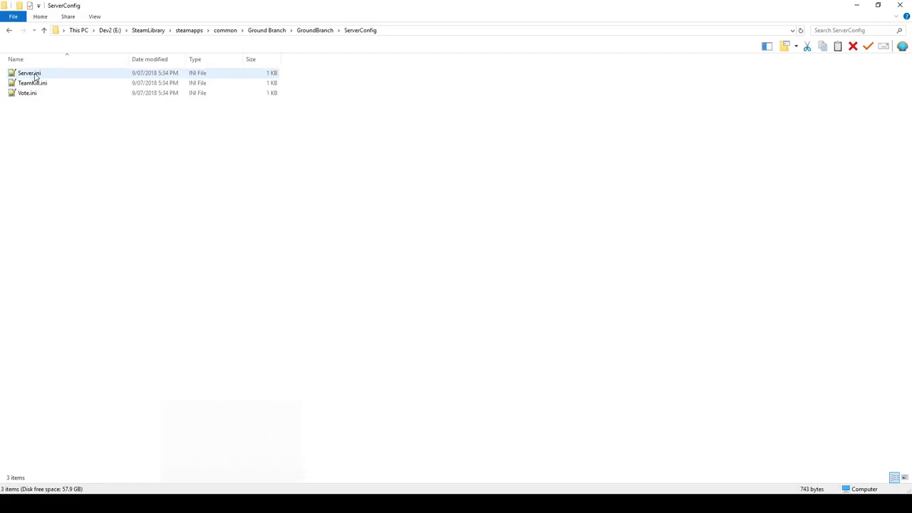
pyautogui.click(29, 73)
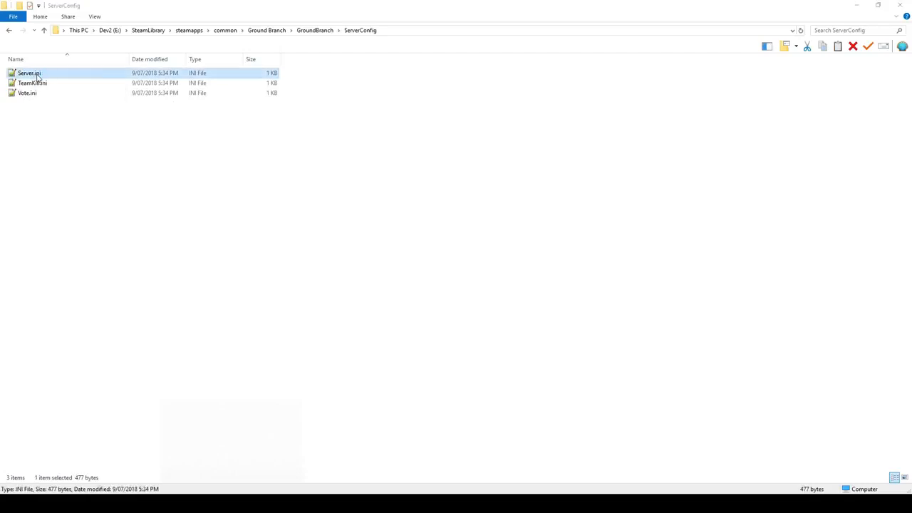
pyautogui.doubleClick(28, 73)
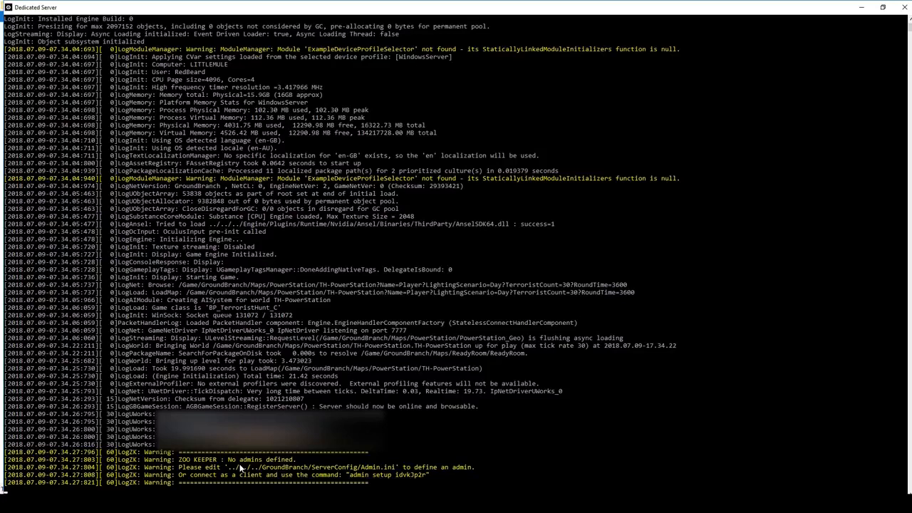
pyautogui.moveTo(237, 473)
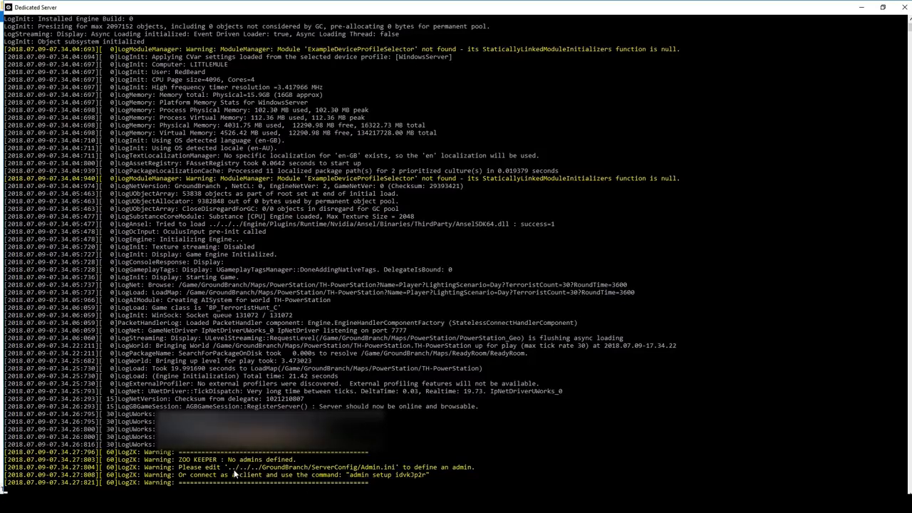
pyautogui.moveTo(394, 487)
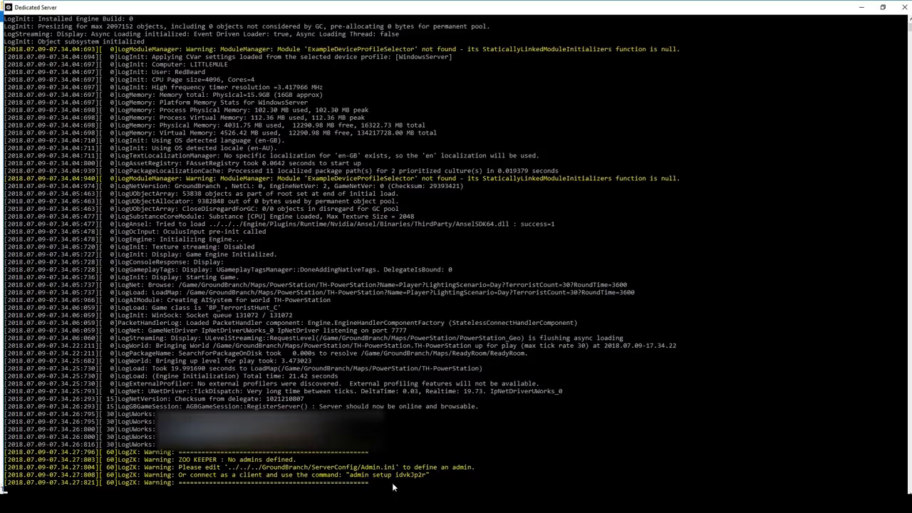
pyautogui.moveTo(370, 479)
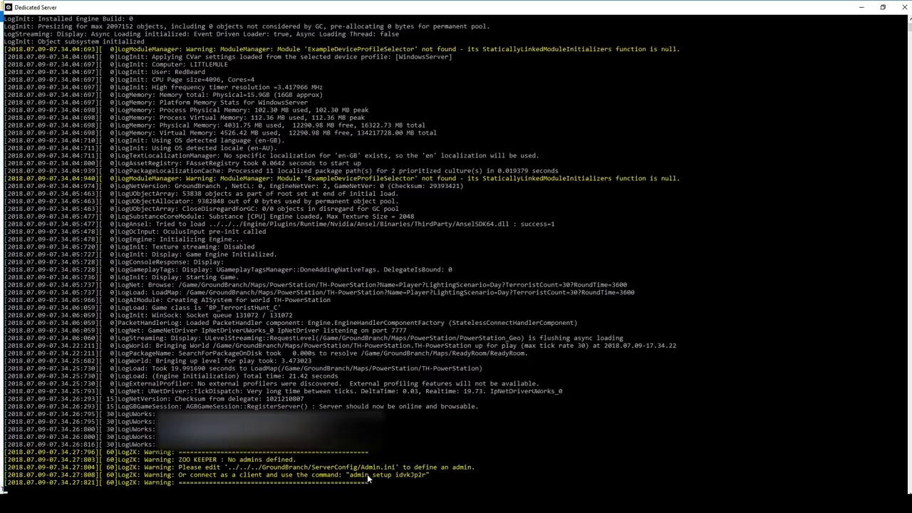
pyautogui.moveTo(407, 477)
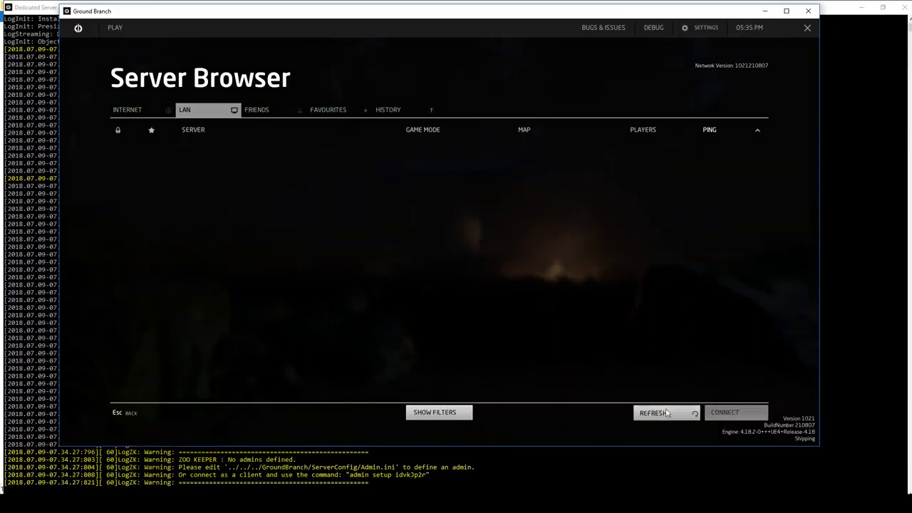
# Refresh the LAN server list and join the Unnamed Ground Branch Server
pyautogui.click(655, 412)
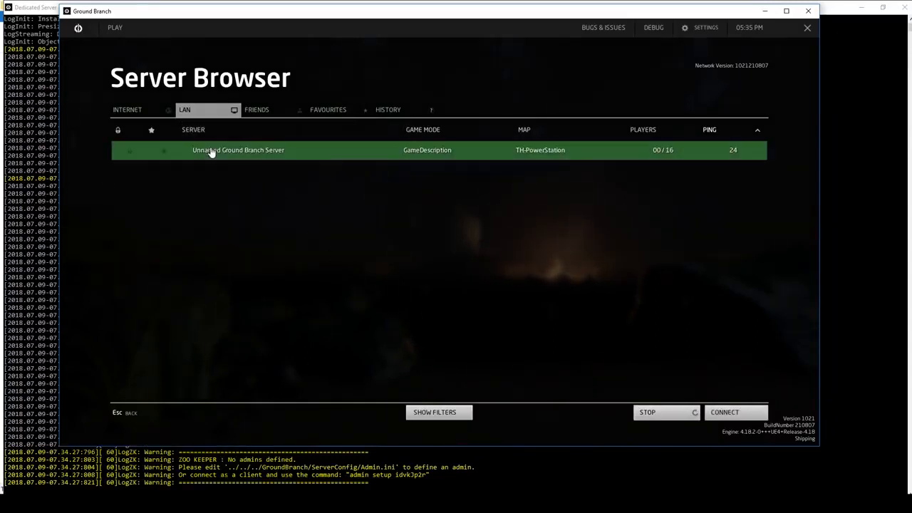
pyautogui.click(724, 412)
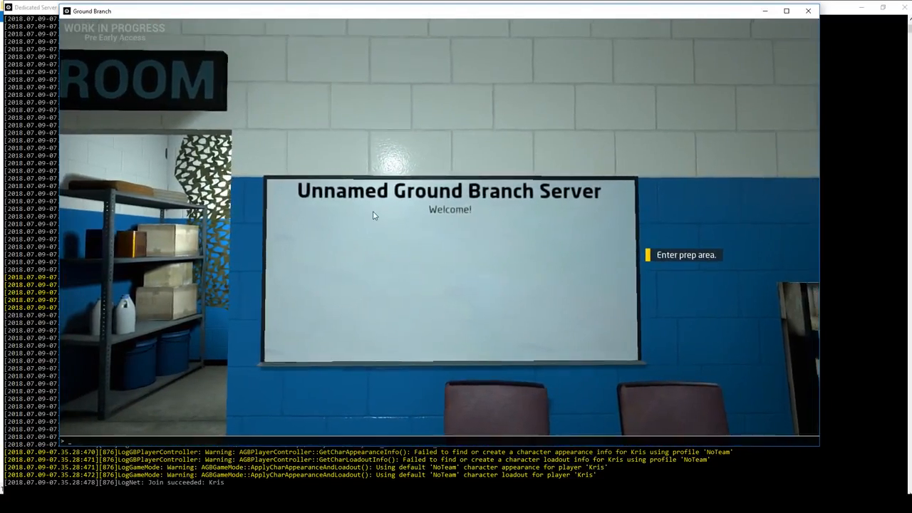
# Run the 'admin setup' console command with the ID from the server log
pyautogui.write('admin setup')
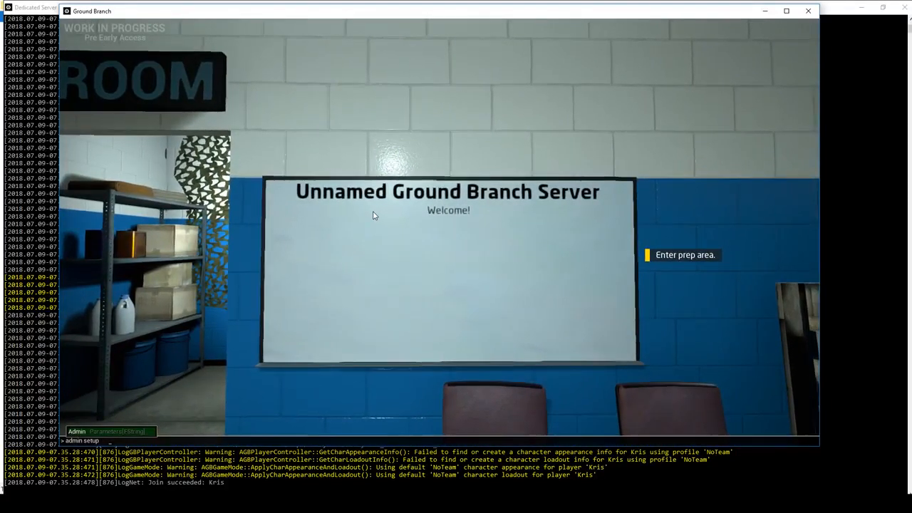
pyautogui.write('id')
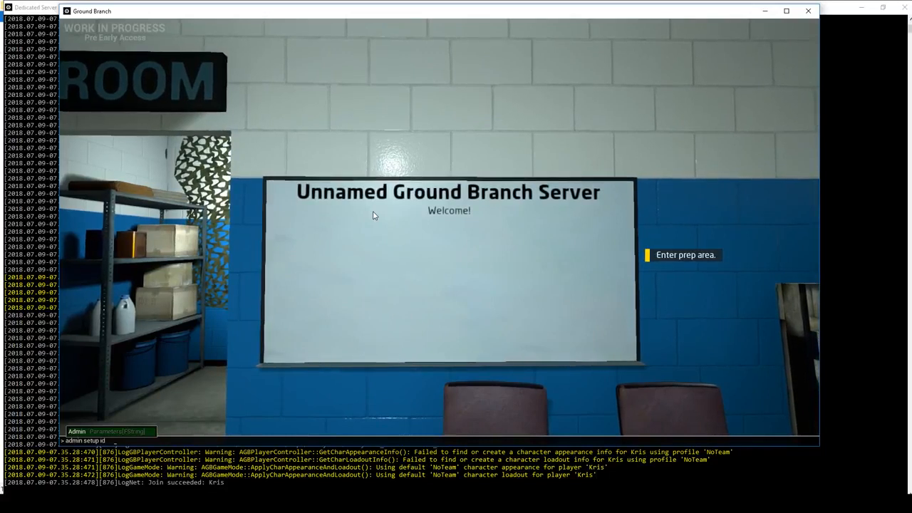
pyautogui.write('vk.lp')
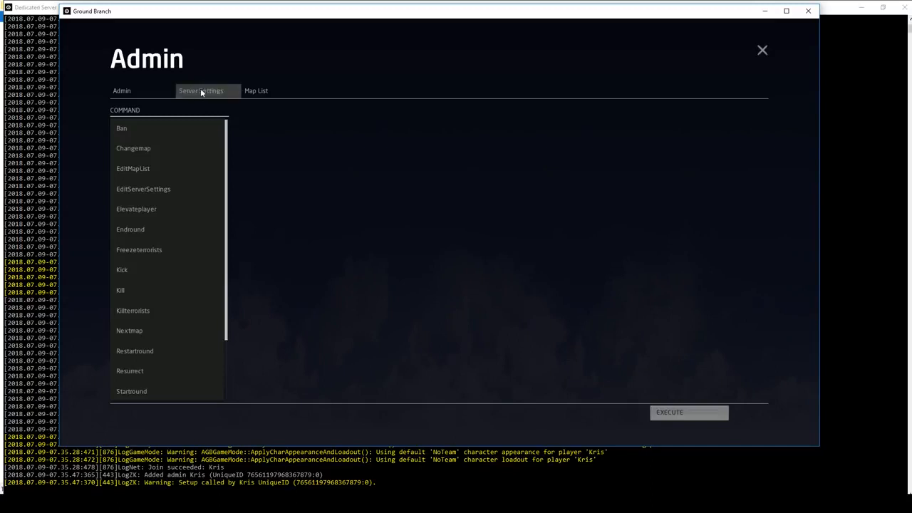
# Rename the server to Kris' Server Of Best in Server Settings
pyautogui.click(199, 91)
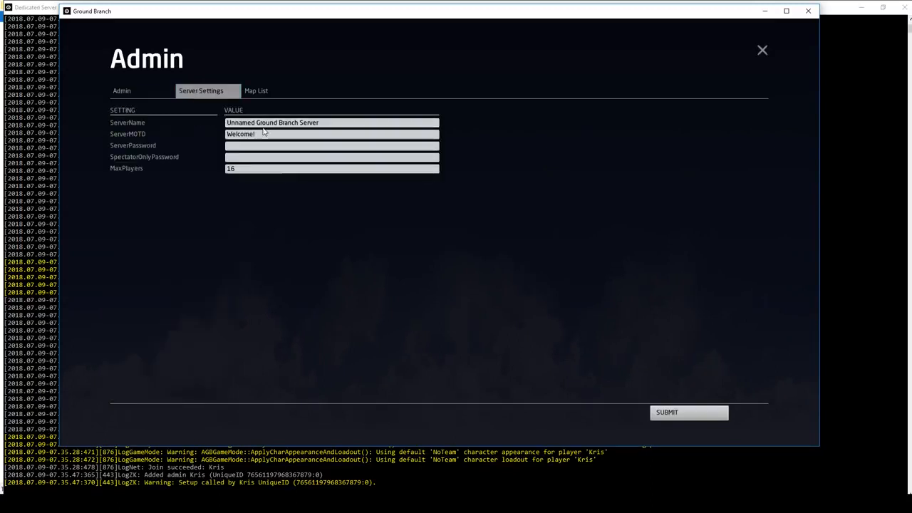
pyautogui.write("Kris' Server 0")
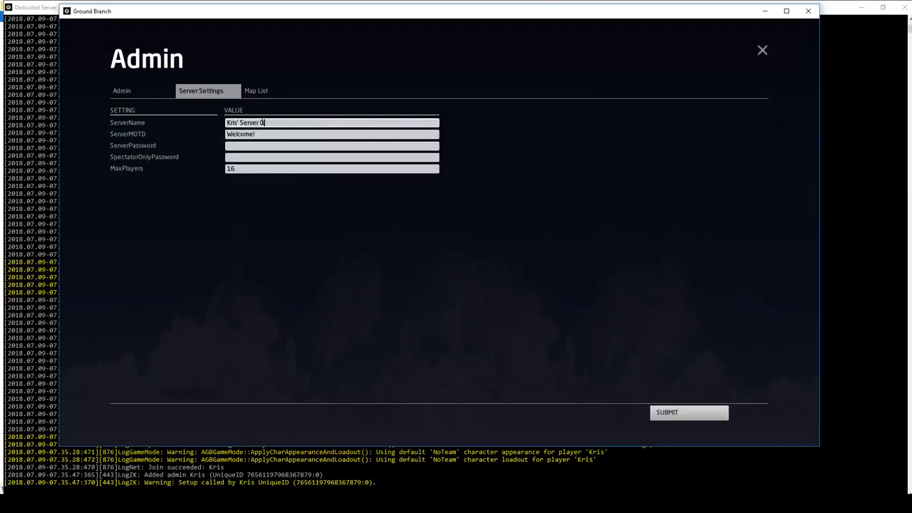
pyautogui.write('f Best')
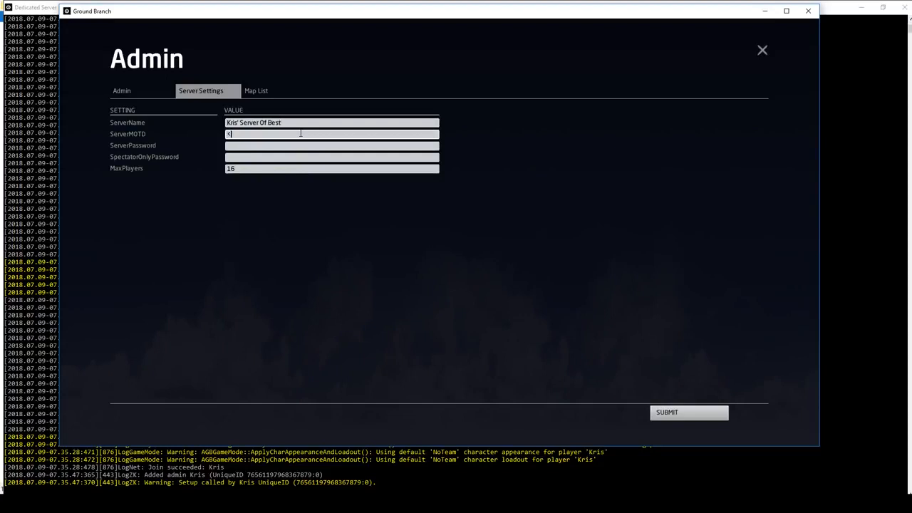
# Set a MOTD with <h1> heading, <br> lines and <b> bold text, MaxPlayers 8, and submit
pyautogui.write('h1>Awesome Heading!')
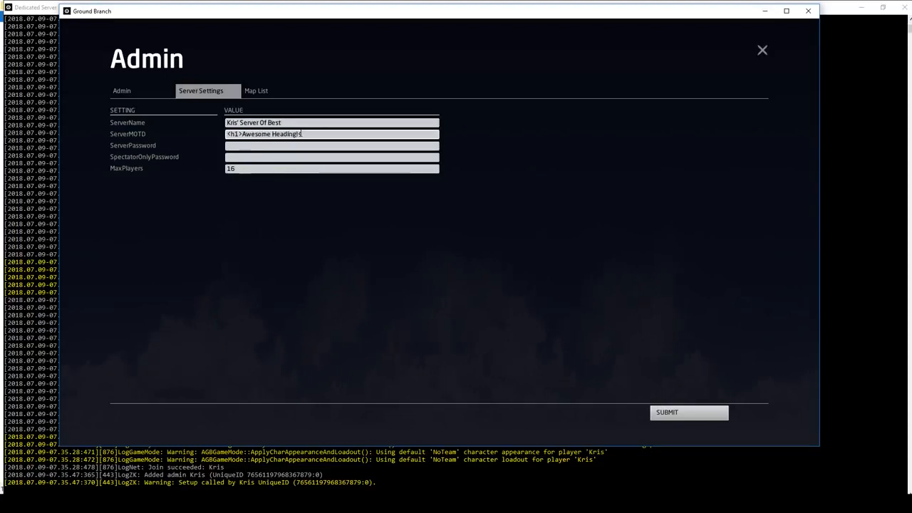
pyautogui.write('<br>Another')
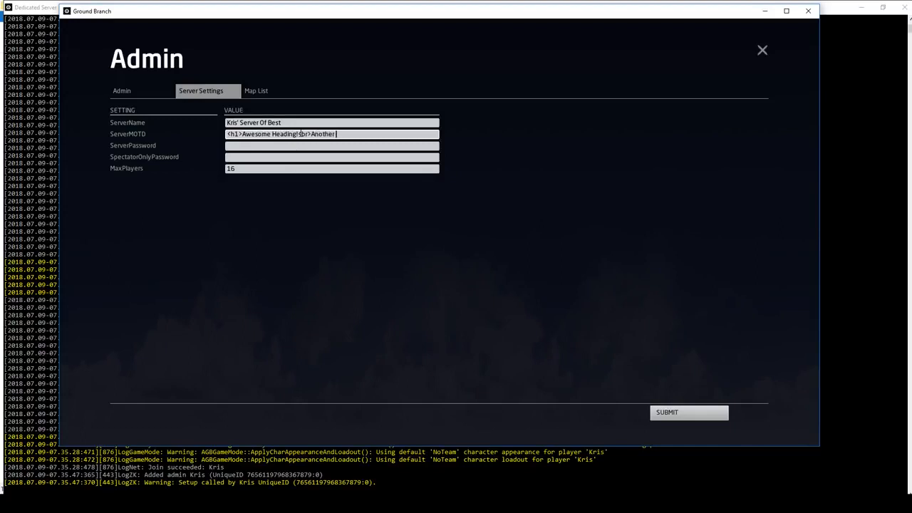
pyautogui.write('line!<')
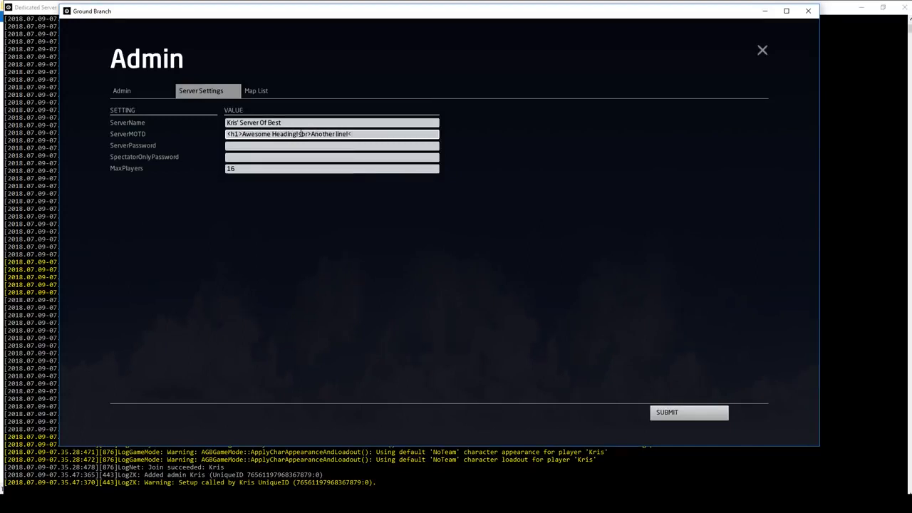
pyautogui.write('<br>Som')
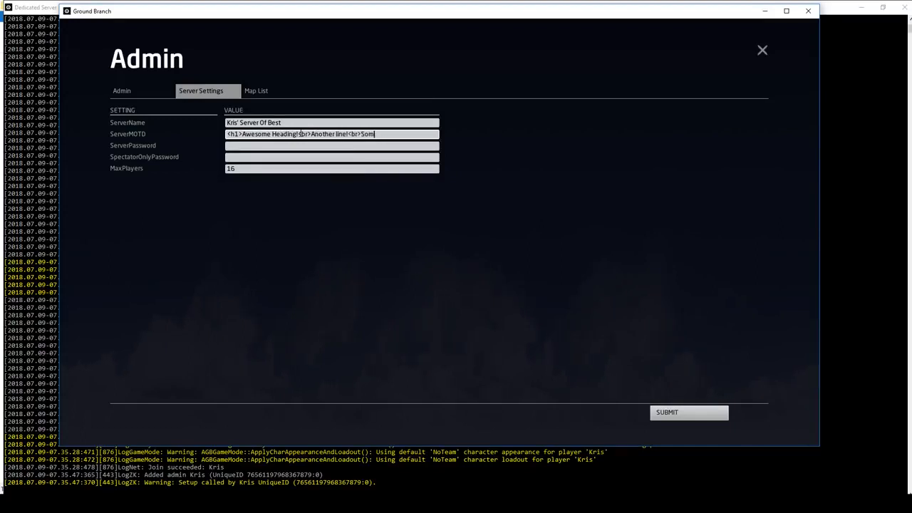
pyautogui.write('<b>Some bold text!')
pyautogui.click(332, 168)
pyautogui.write('8')
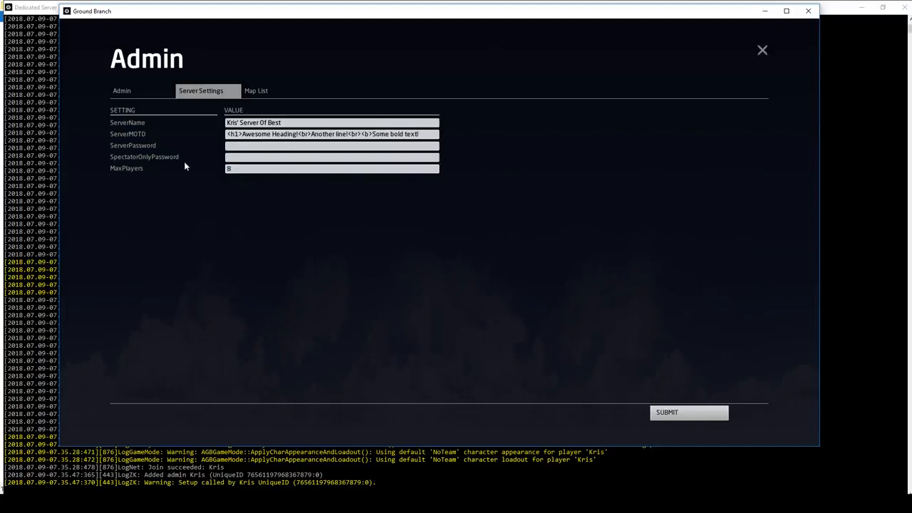
pyautogui.click(335, 134)
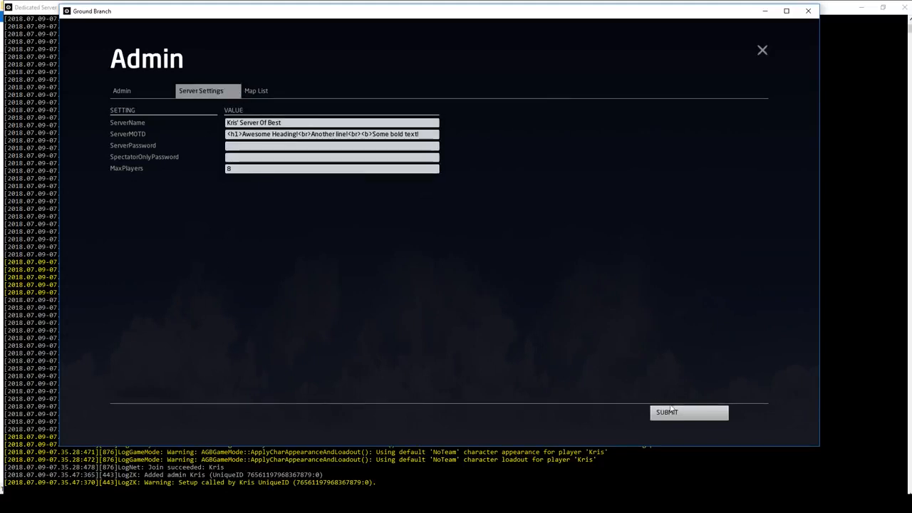
pyautogui.click(689, 412)
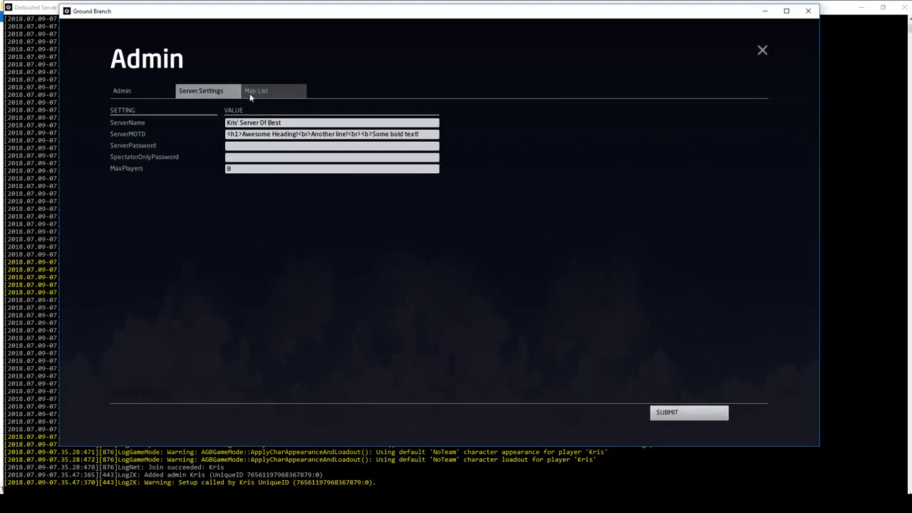
# Change the map to SmallTown in Terrorist Hunt mode via the admin changemap command
pyautogui.click(256, 92)
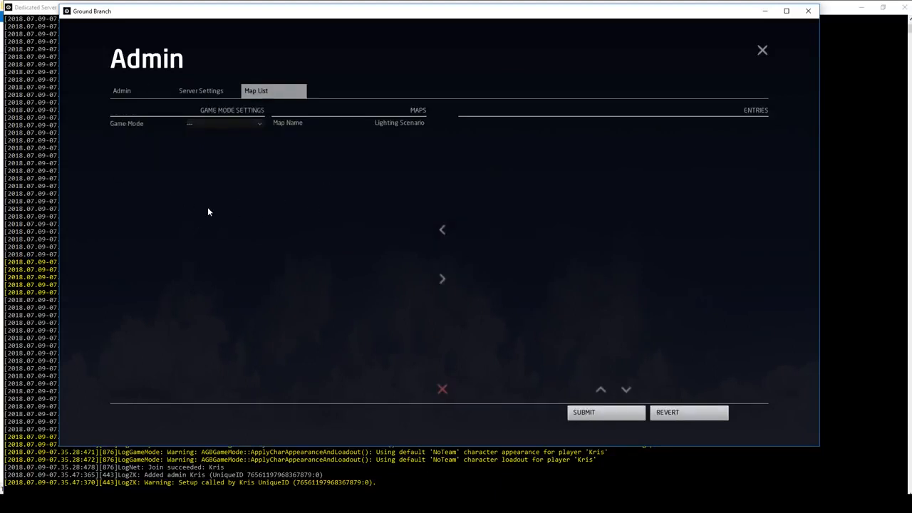
pyautogui.moveTo(730, 43)
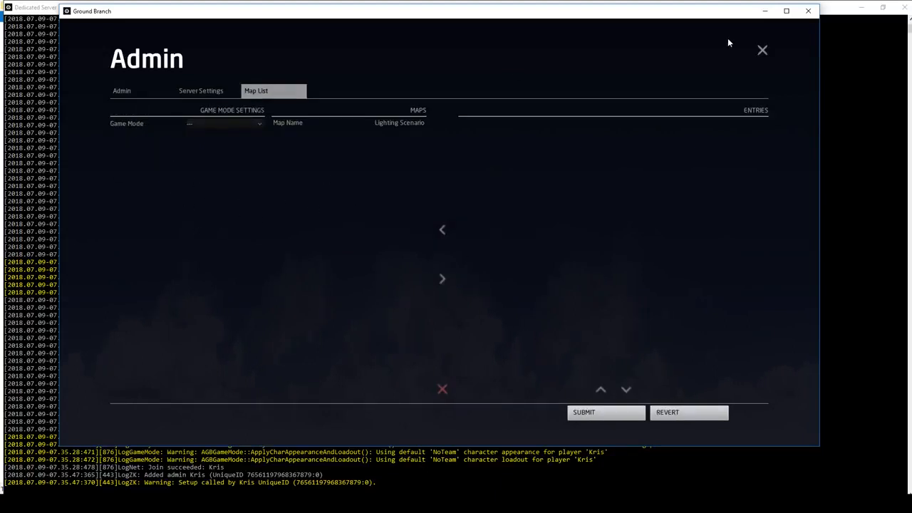
pyautogui.click(761, 49)
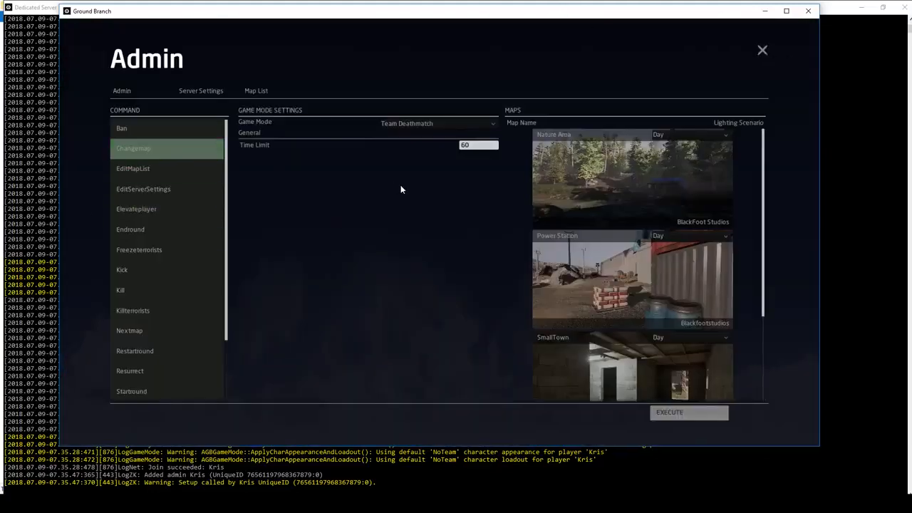
pyautogui.click(436, 123)
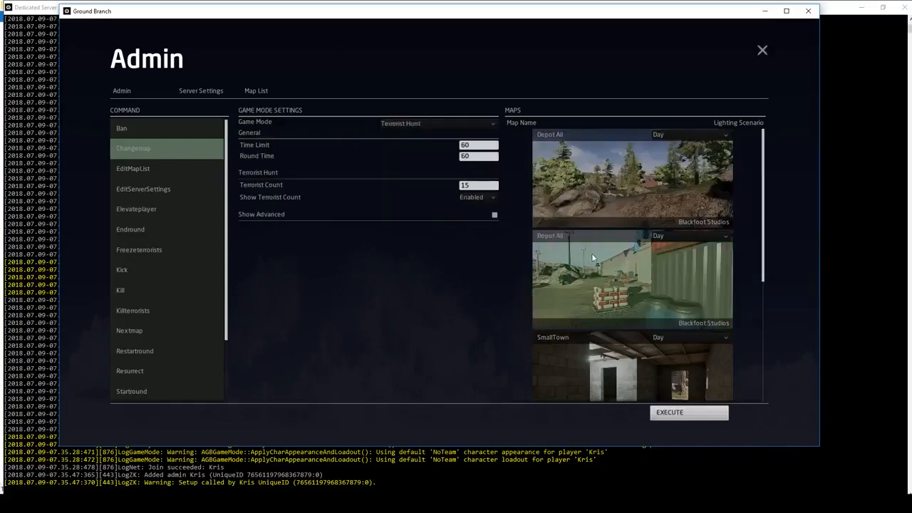
pyautogui.click(631, 367)
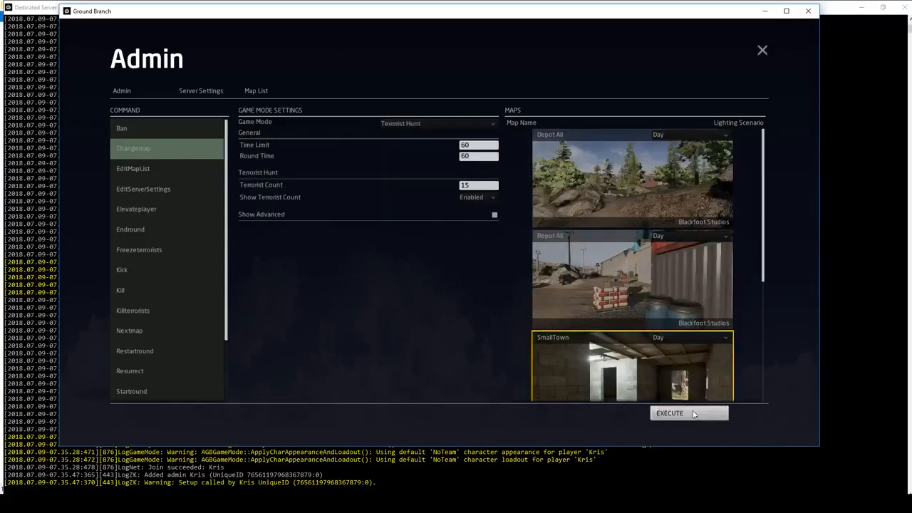
pyautogui.click(670, 413)
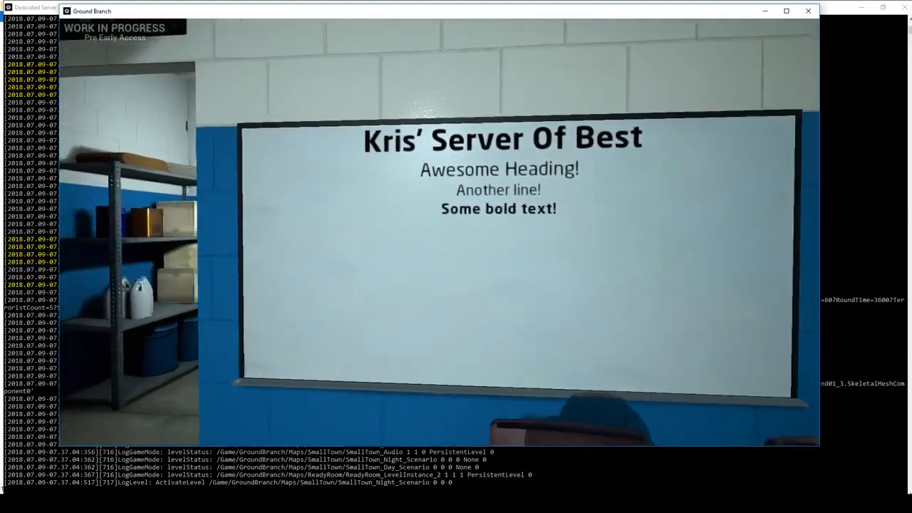
# Bring up the VOTE menu to view the voting options
pyautogui.click(439, 27)
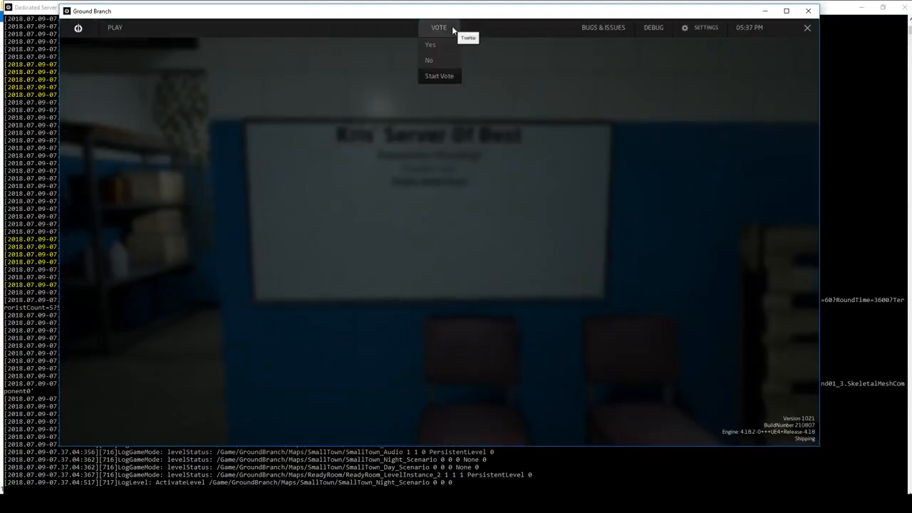
pyautogui.click(439, 27)
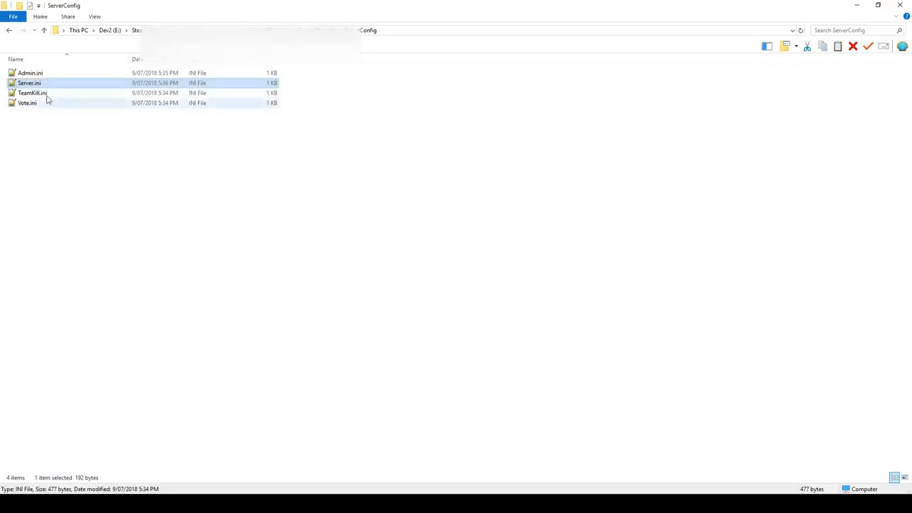
# View DefaultZooKeeper.ini in Notepad++ listing the available admin commands
pyautogui.doubleClick(28, 103)
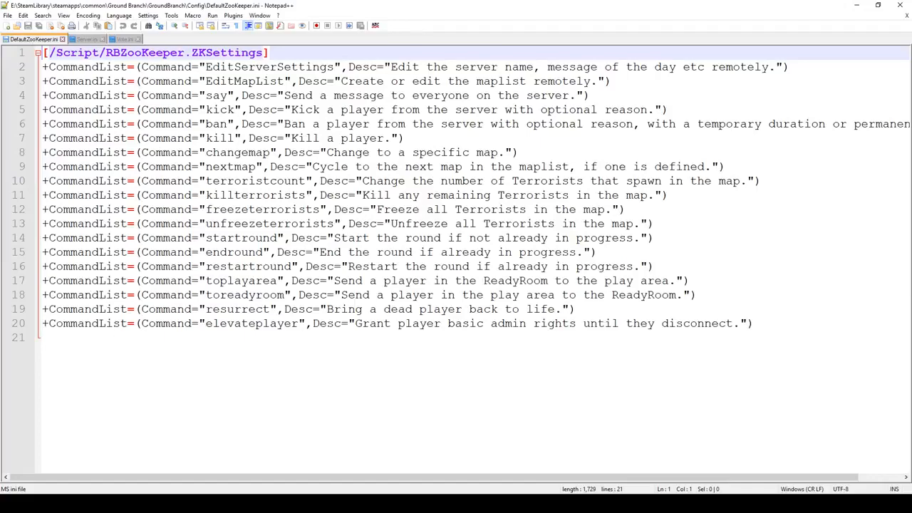
# Show Admin.ini with its SuperAdmin, Admin, Moderator and ElevatedPlayer groups
pyautogui.click(162, 39)
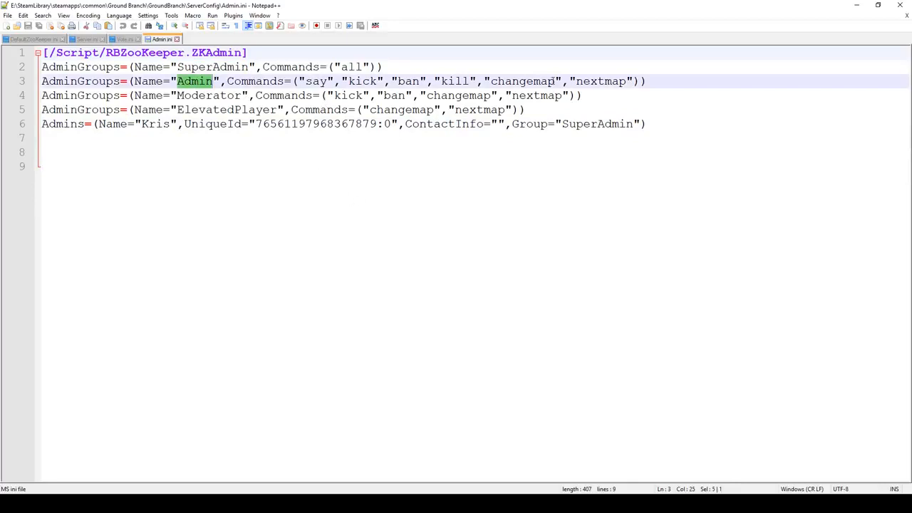
# Show Vote.ini with its 30-second vote duration and the elevateplayer, changemap, nextmap and kick commands
pyautogui.click(198, 94)
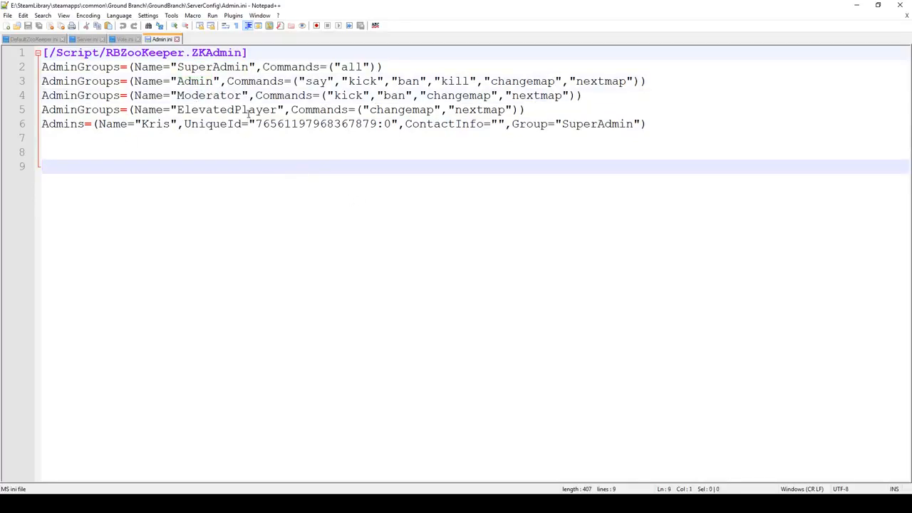
pyautogui.doubleClick(226, 109)
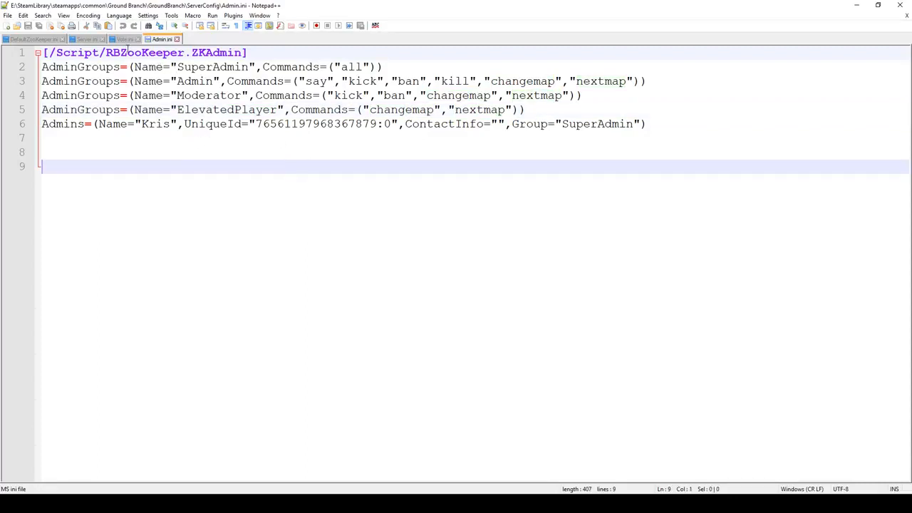
pyautogui.click(124, 38)
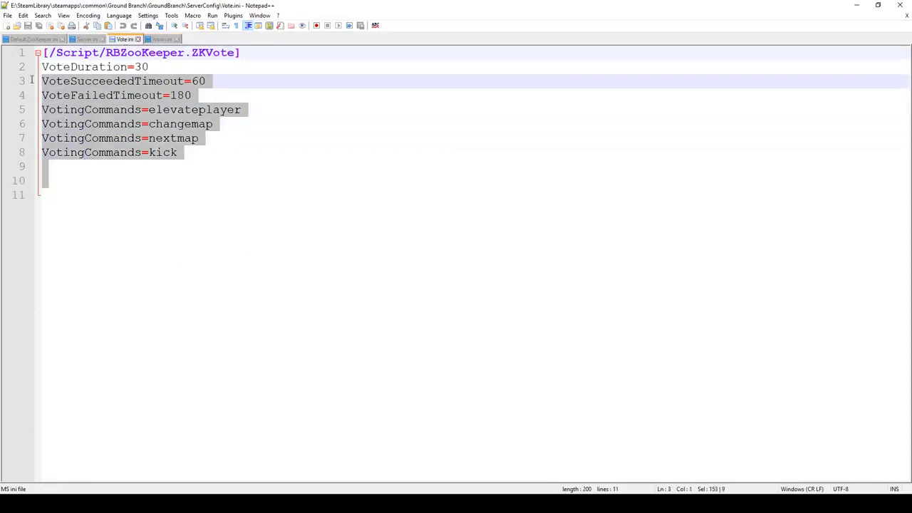